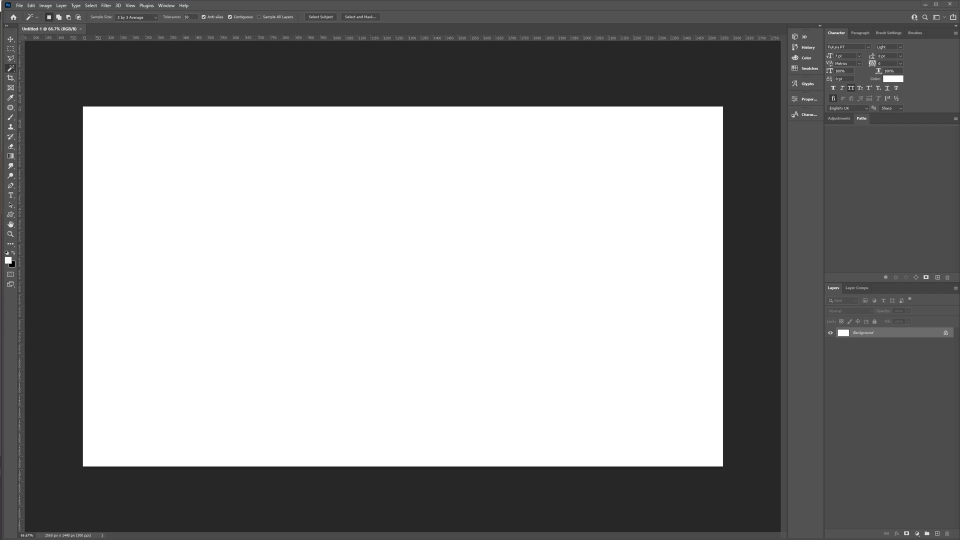
Place the Digimap Old Portsmouth roads PDF as an embedded layer and commit it
left_click(20, 5)
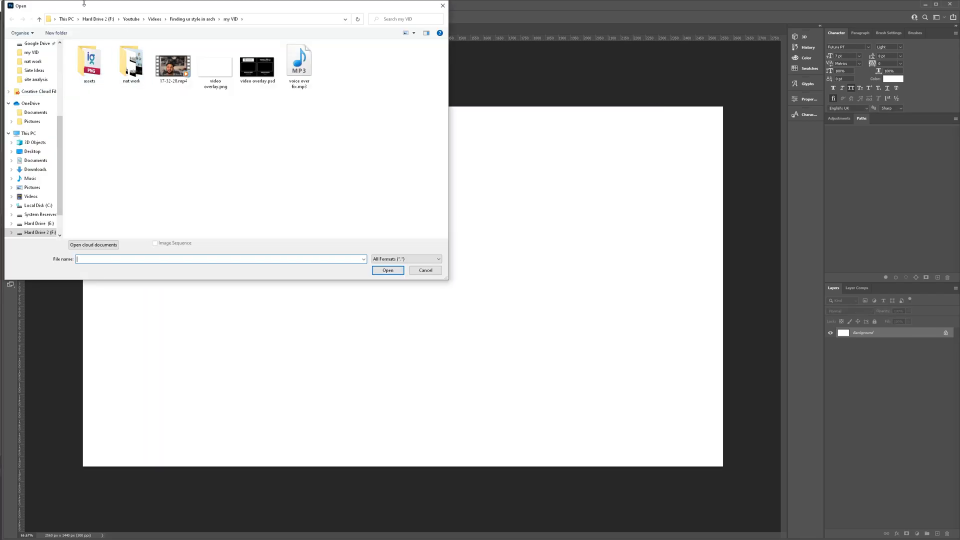
left_click(387, 270)
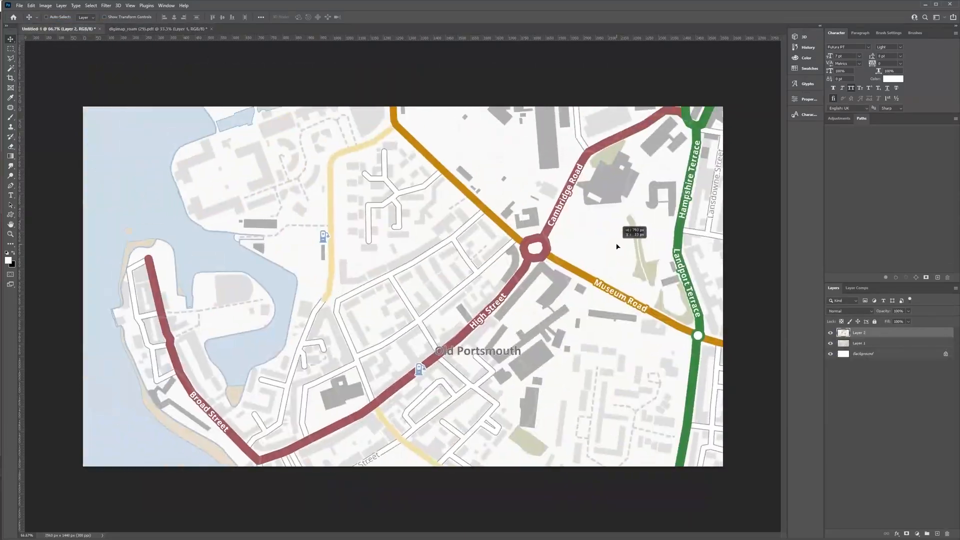
left_click(899, 310)
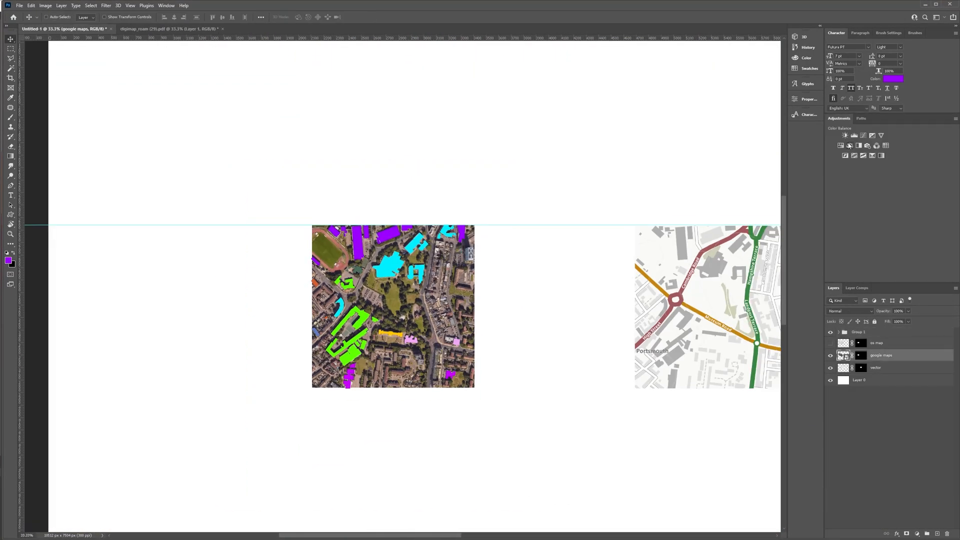
Change the layer group's blending mode, then select the buildings group
left_click(850, 310)
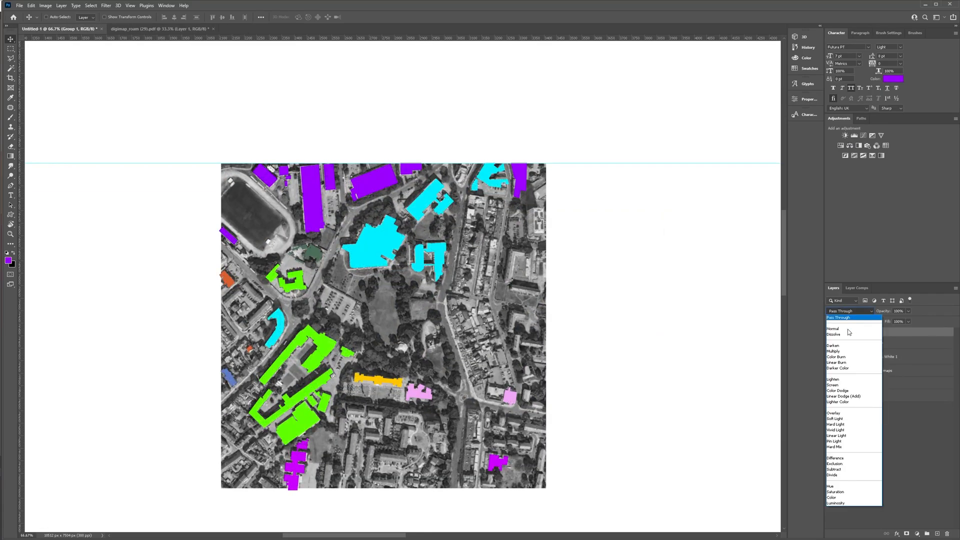
left_click(832, 329)
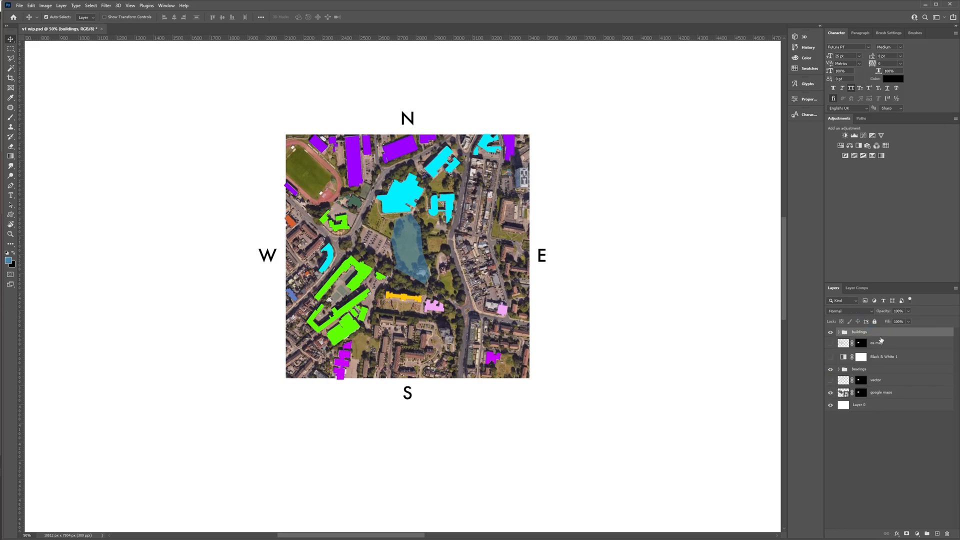
left_click(859, 341)
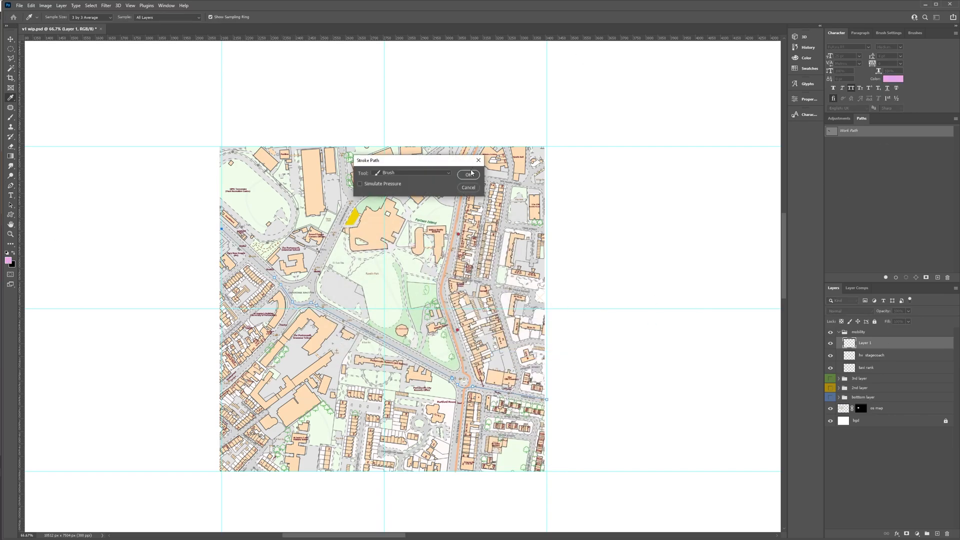
Stroke the traced bus route path with the brush and rename its line layer
left_click(467, 175)
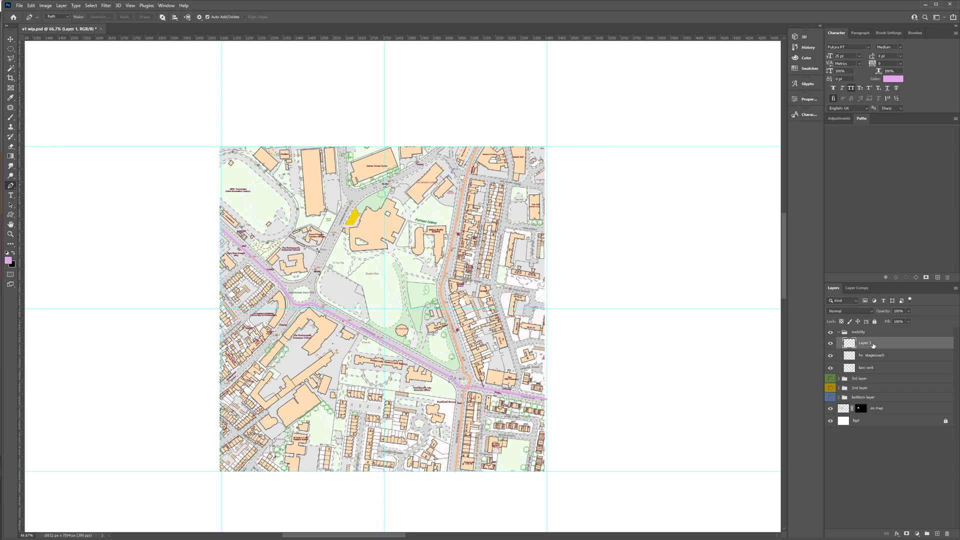
double_click(867, 342)
type("700 stagecoach")
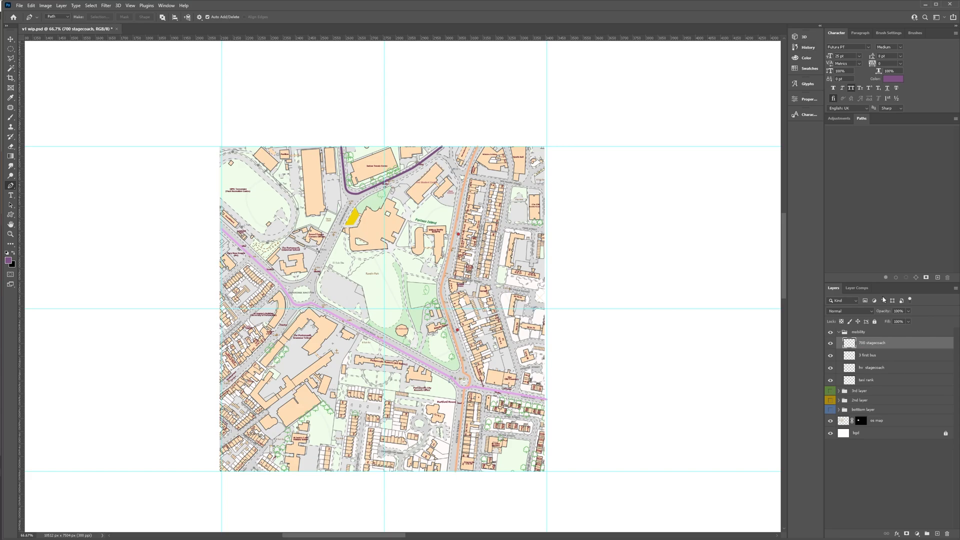
mouse_move(377, 257)
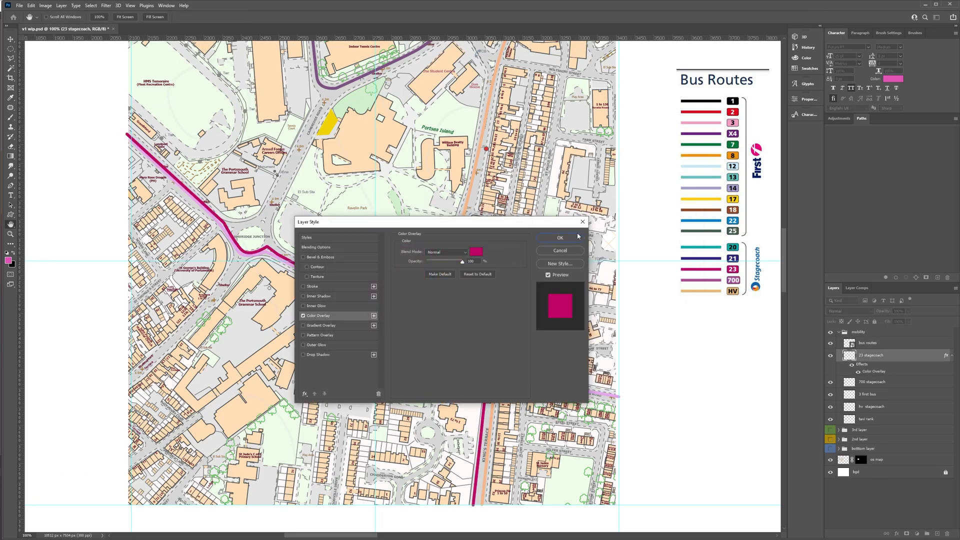
Colour route 23 magenta and give the copied arrow a purple Color Overlay
left_click(559, 237)
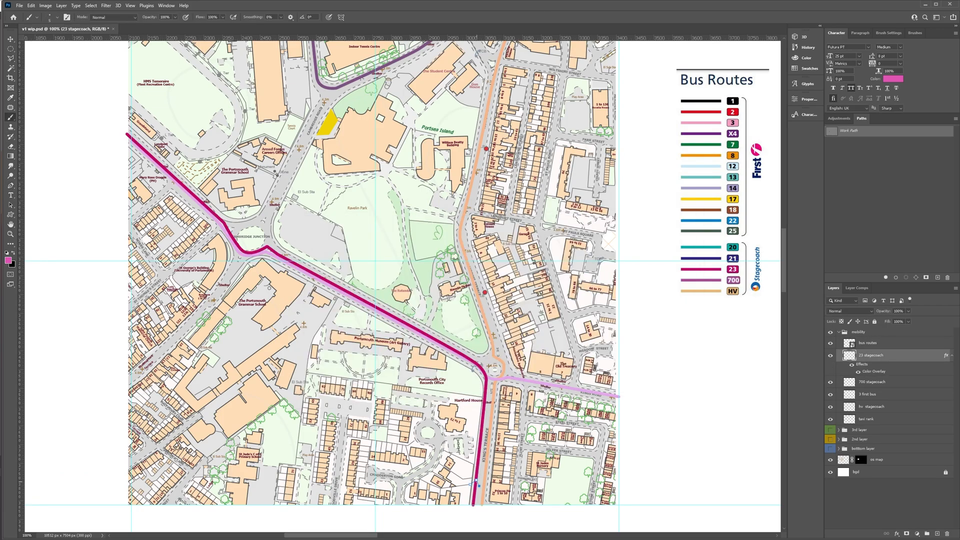
left_click(10, 185)
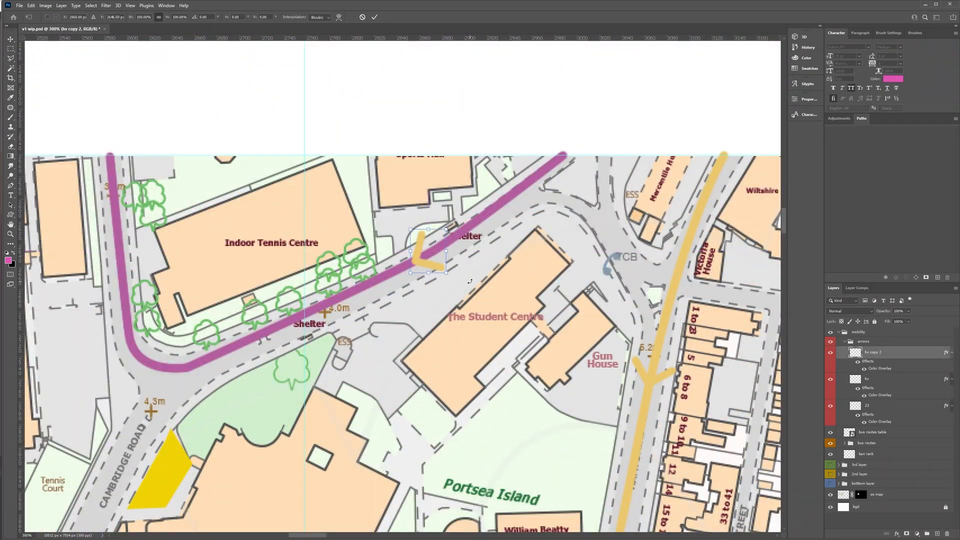
double_click(880, 368)
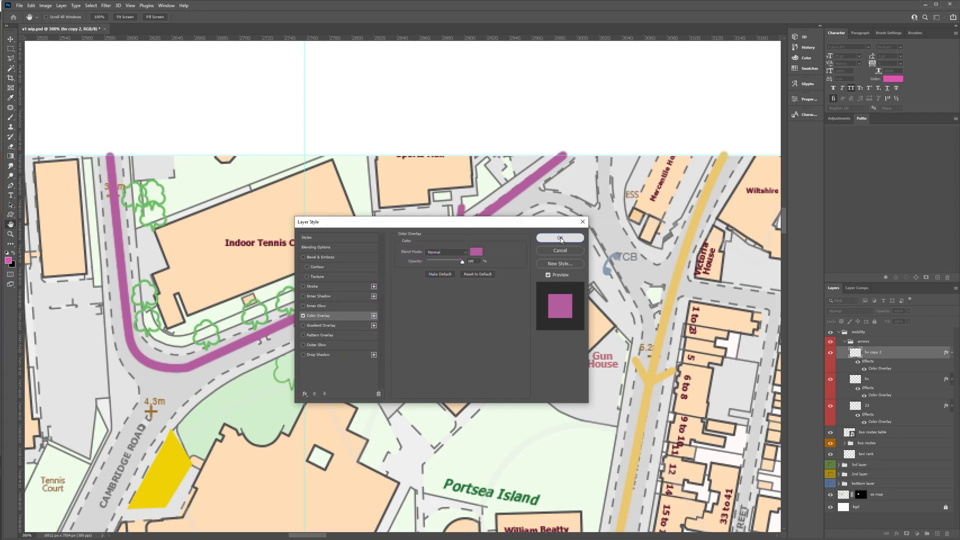
left_click(559, 237)
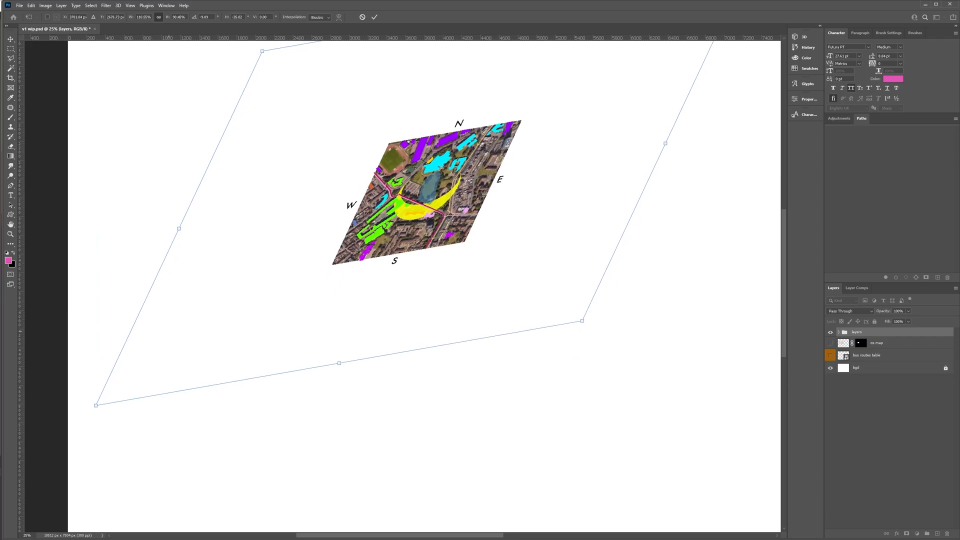
Drag a transform handle to shear the compass map into an isometric diamond
left_click_drag(96, 404, 49, 494)
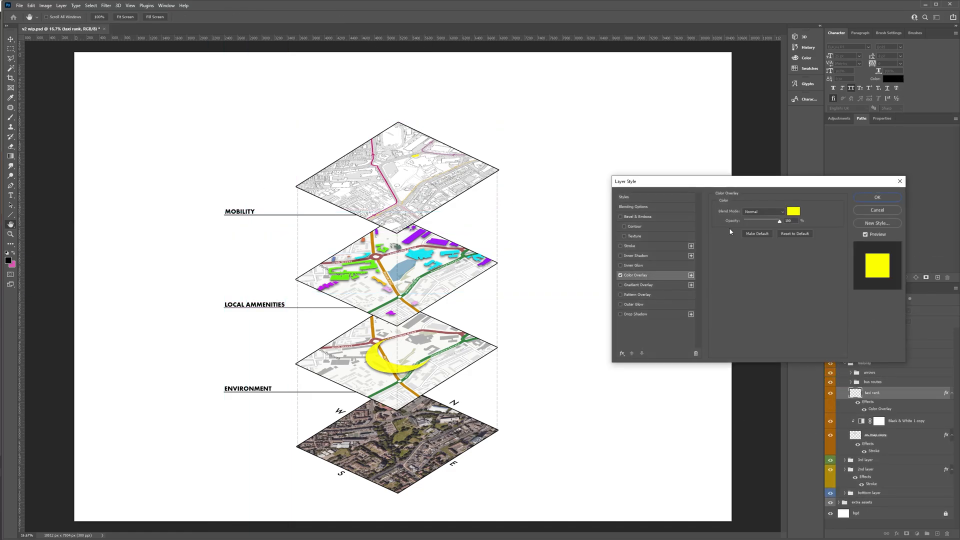
Pick orange in the taxi rank layer's Color Overlay swatch
left_click(877, 196)
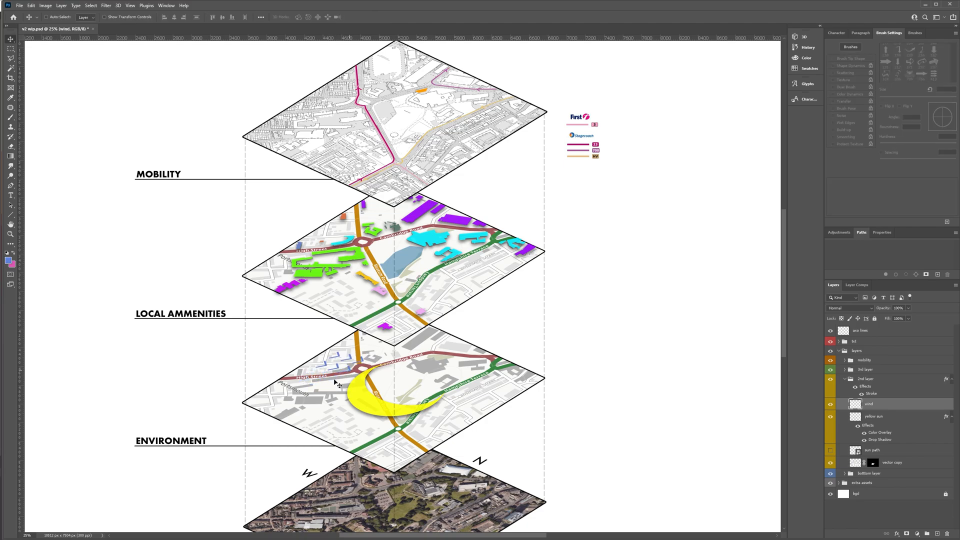
Open Layer Style on the wind arrows layer to add a Stroke
double_click(868, 404)
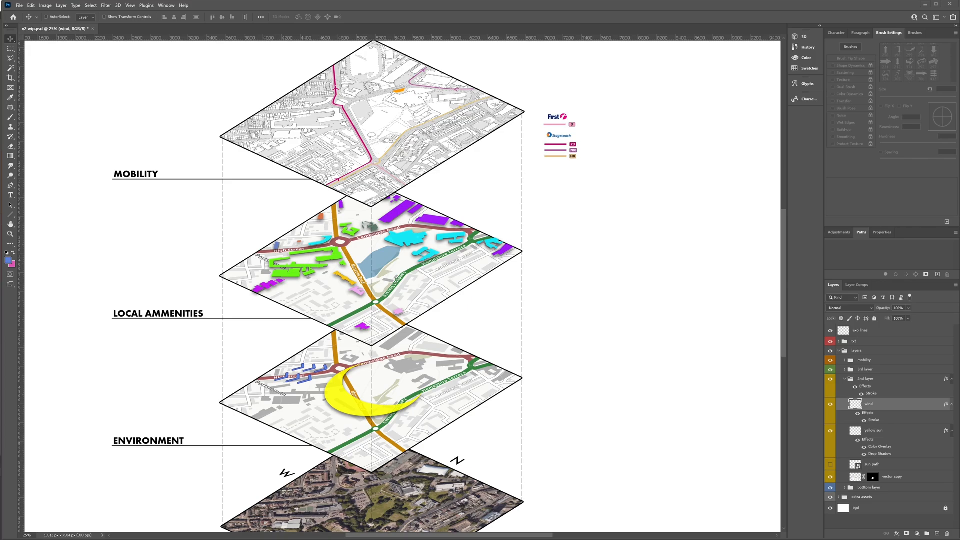
mouse_move(462, 160)
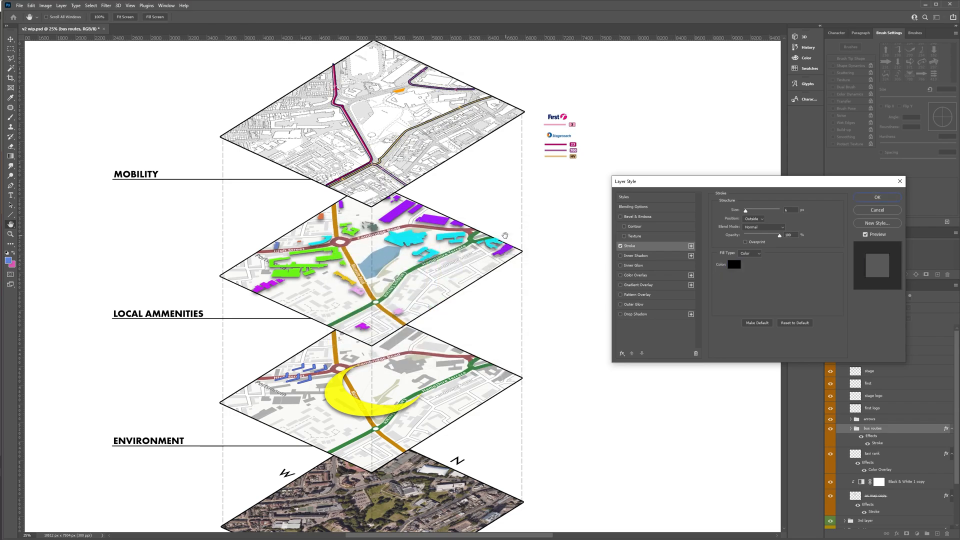
Apply a black outline stroke to the bus routes and reopen their Layer Style
left_click(876, 196)
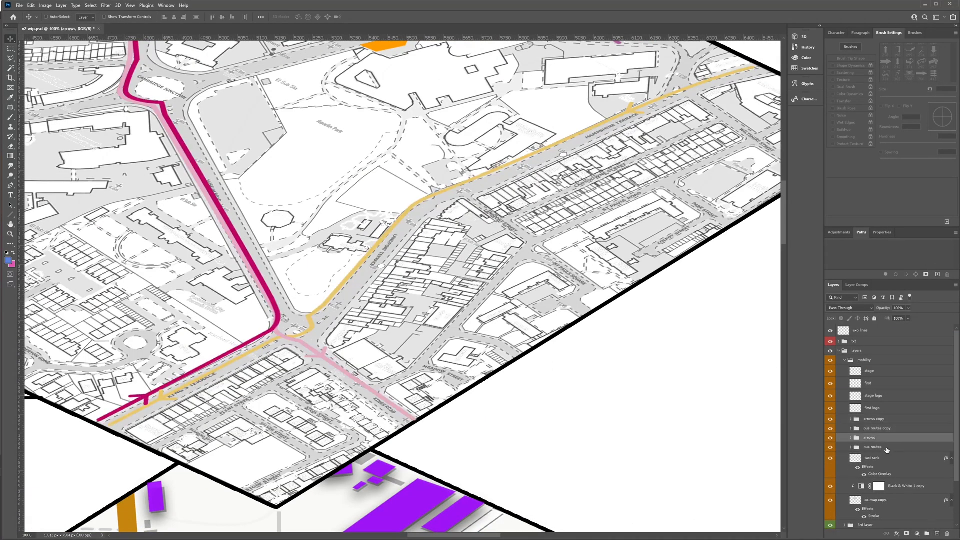
double_click(869, 420)
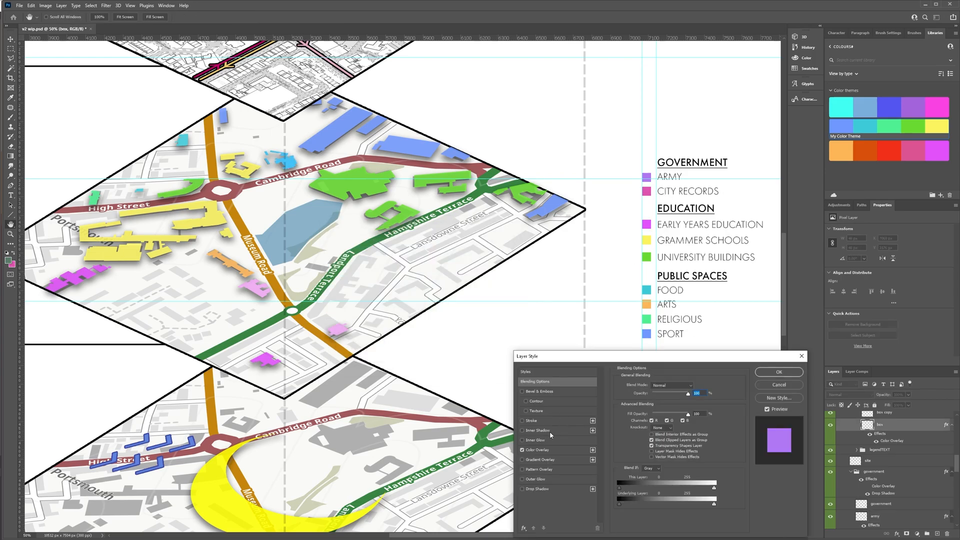
Adjust a legend swatch's Color Overlay to match its map category colour
left_click(778, 372)
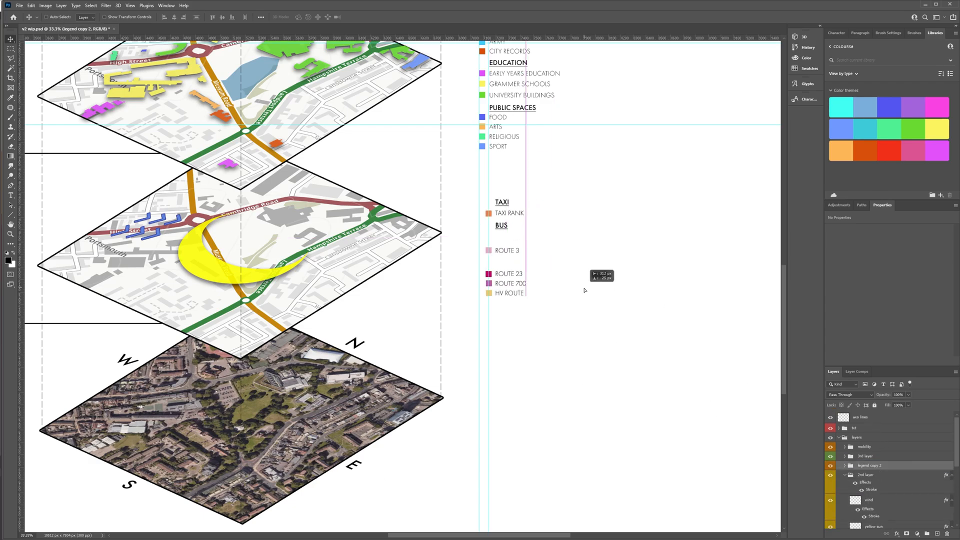
Scroll down while building the taxi rank and bus routes legend
scroll("down", 3)
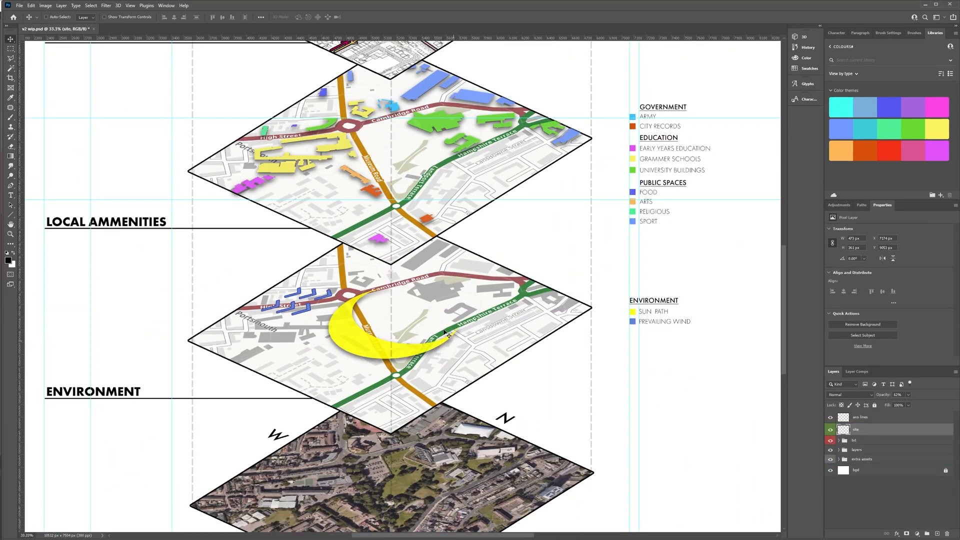
Scroll the Layers panel and expand legend copy 3 to reveal its Environment legend layers
scroll("down", 3)
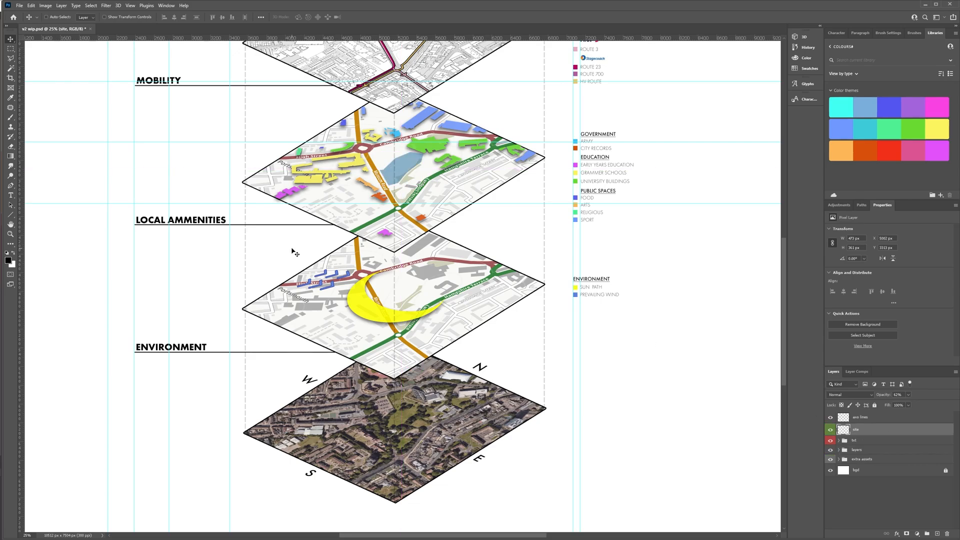
scroll("down", 3)
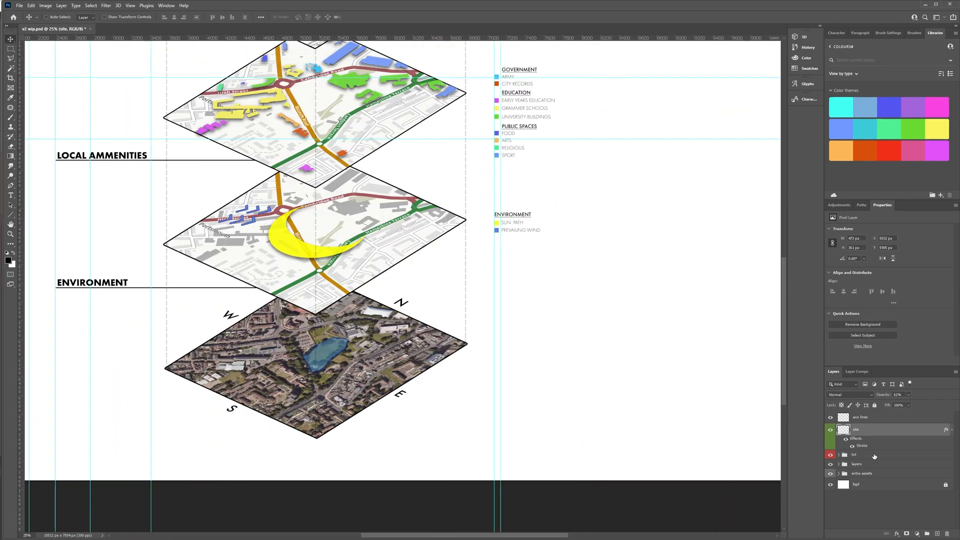
left_click(838, 454)
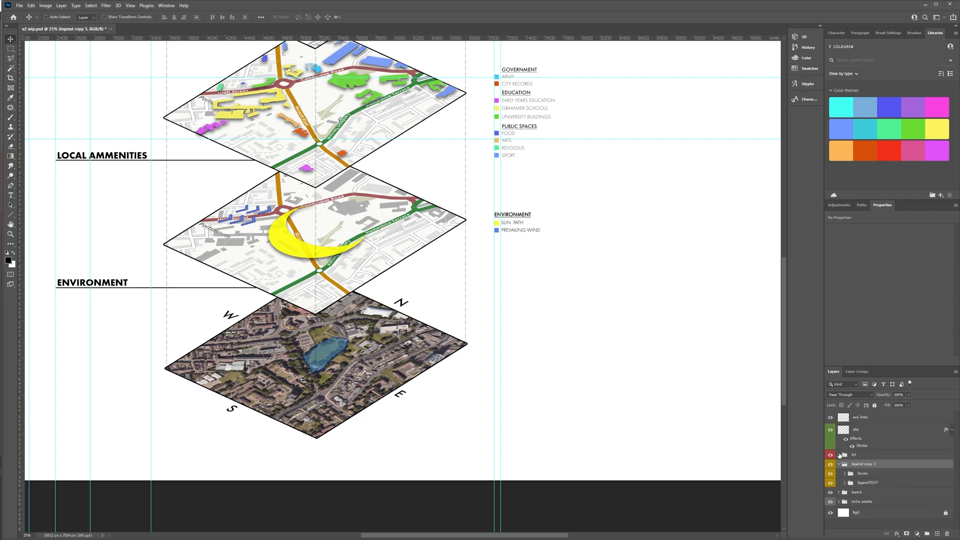